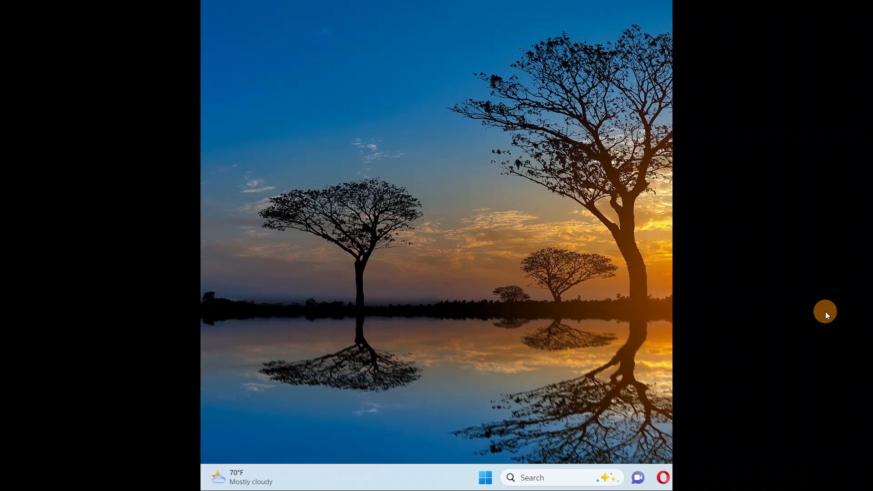
{"action": "mouse_move", "coordinate": [601, 374]}
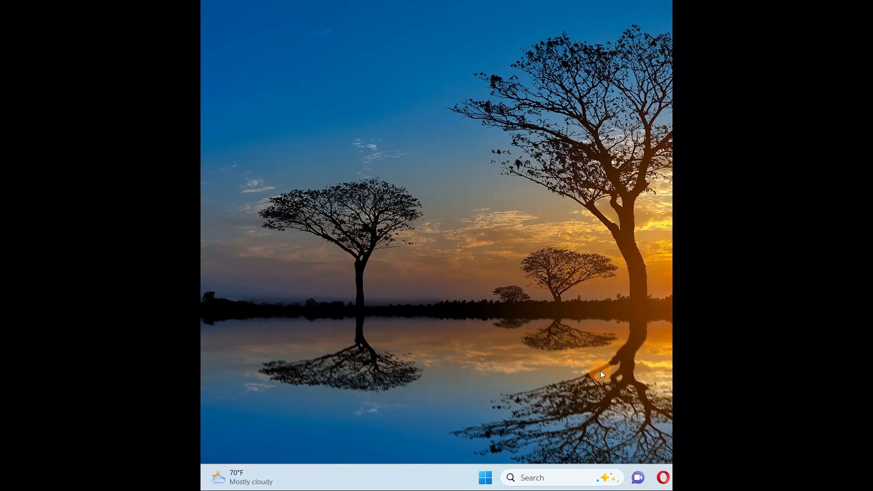
Search Windows for "signin" so Sign-in options appears as the best match.
{"action": "left_click", "coordinate": [531, 490]}
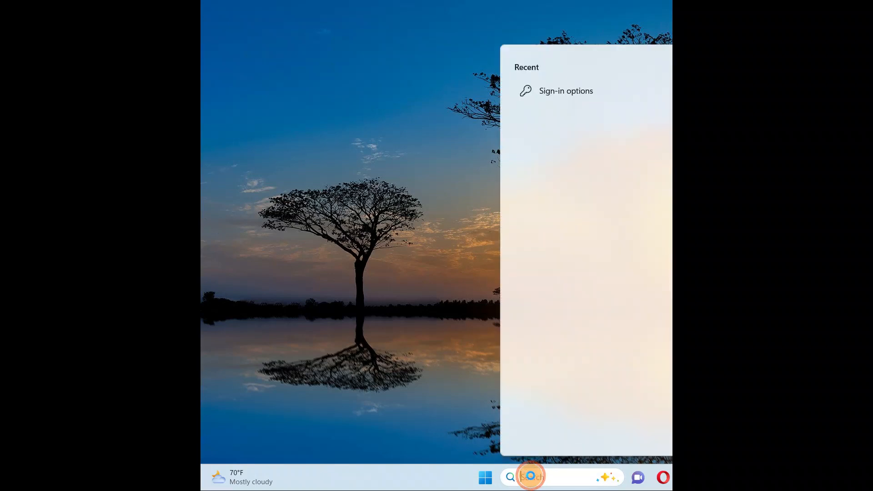
{"action": "type", "text": "signin"}
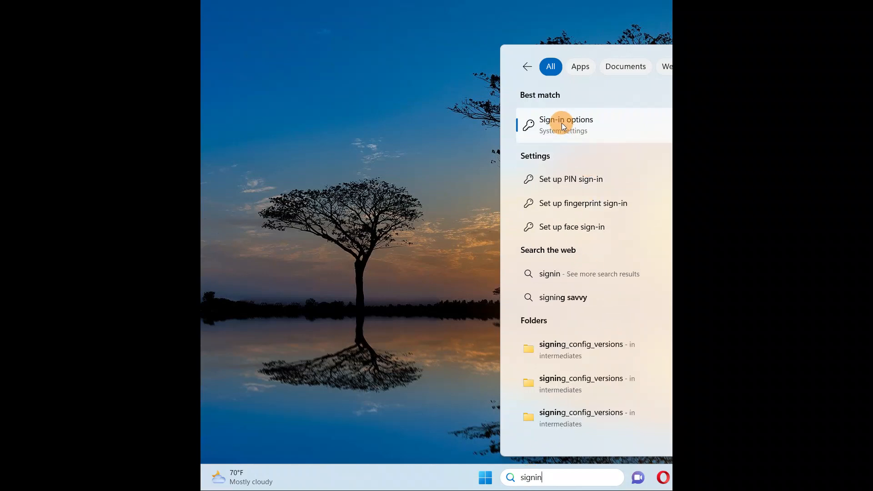
Under Additional settings, set "ask to sign in again after being away" to Never, verified with the password.
{"action": "left_click", "coordinate": [562, 125]}
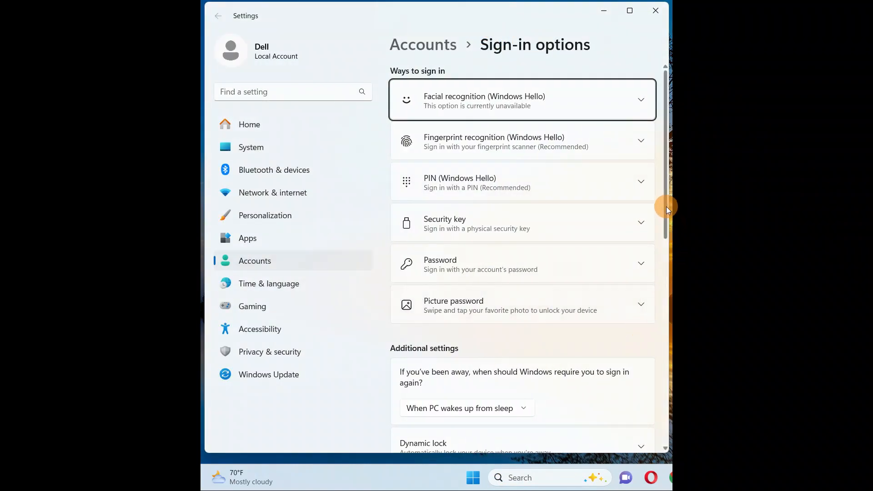
{"action": "scroll", "scroll_direction": "down", "scroll_amount": 3}
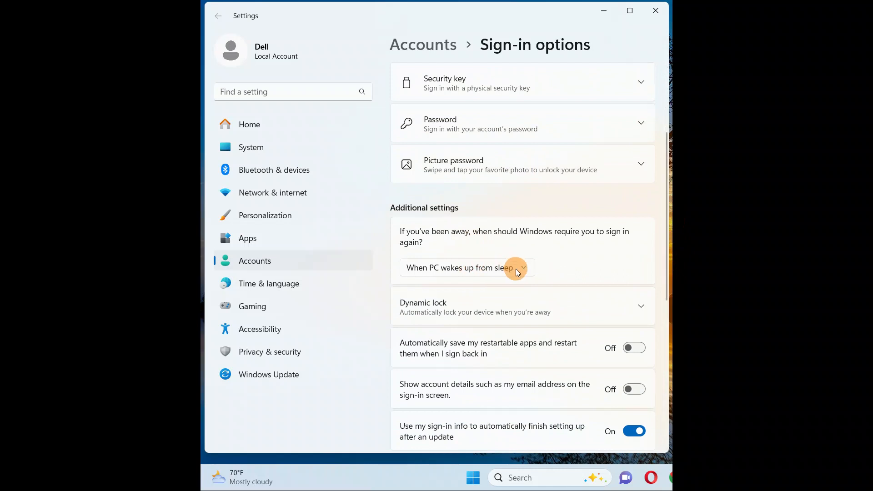
{"action": "left_click", "coordinate": [515, 267]}
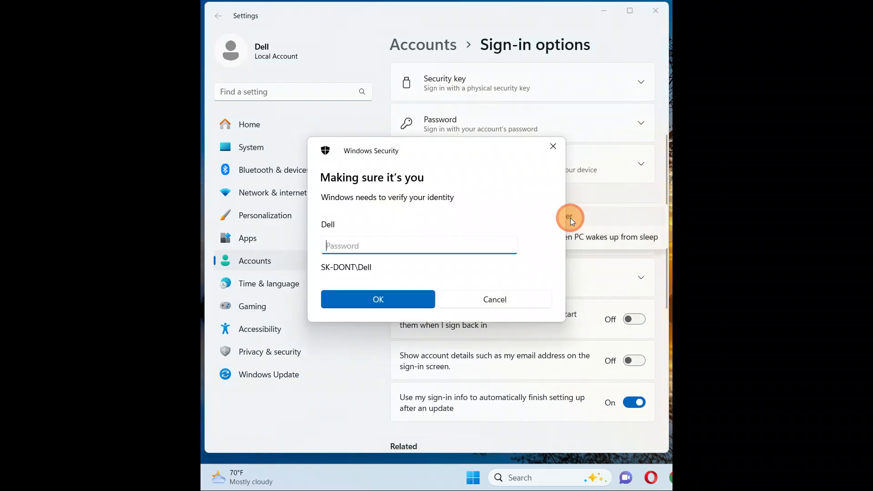
{"action": "type", "text": "•"}
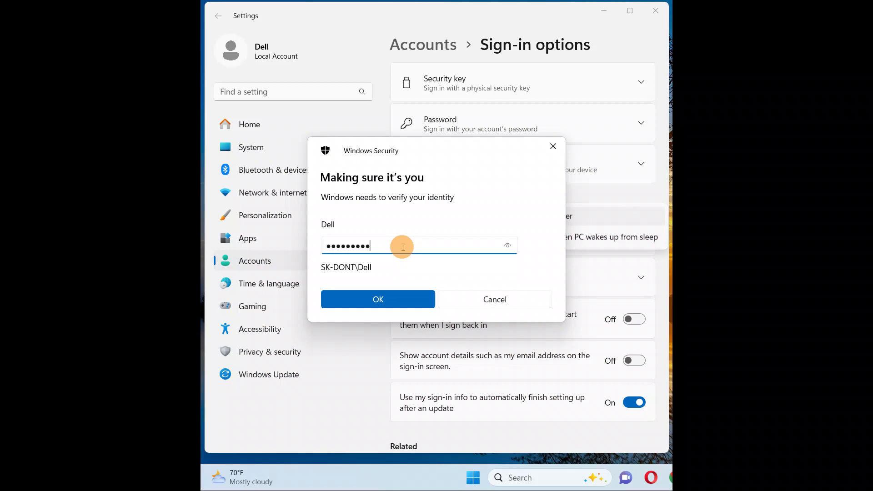
{"action": "left_click", "coordinate": [378, 299]}
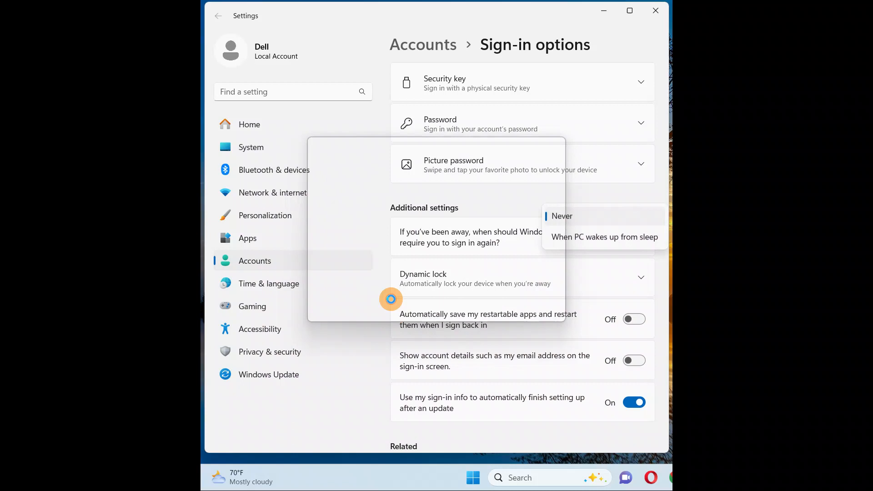
{"action": "left_click", "coordinate": [563, 216]}
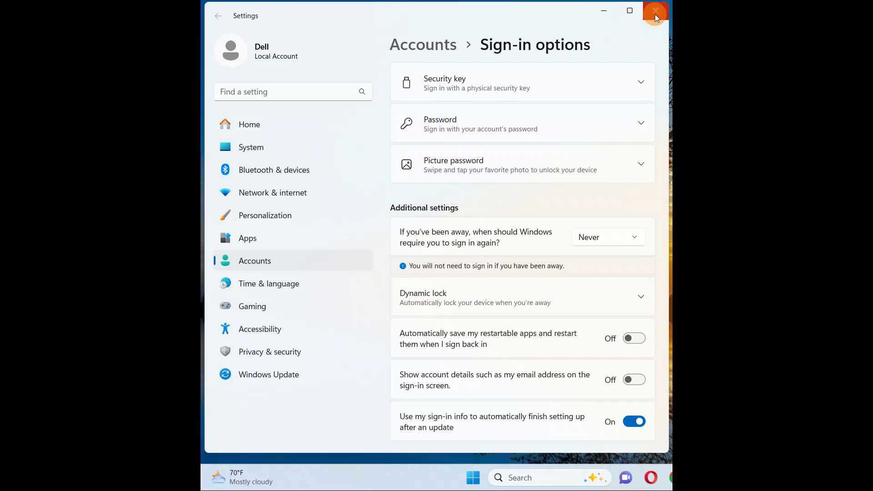
Close Settings and search Windows for "netplwiz" to find the Run command.
{"action": "left_click", "coordinate": [655, 11]}
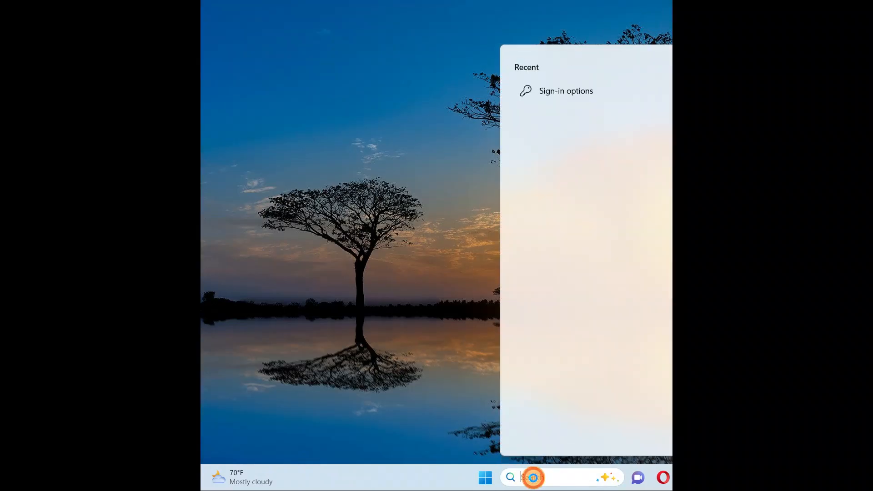
{"action": "type", "text": "netplwiz"}
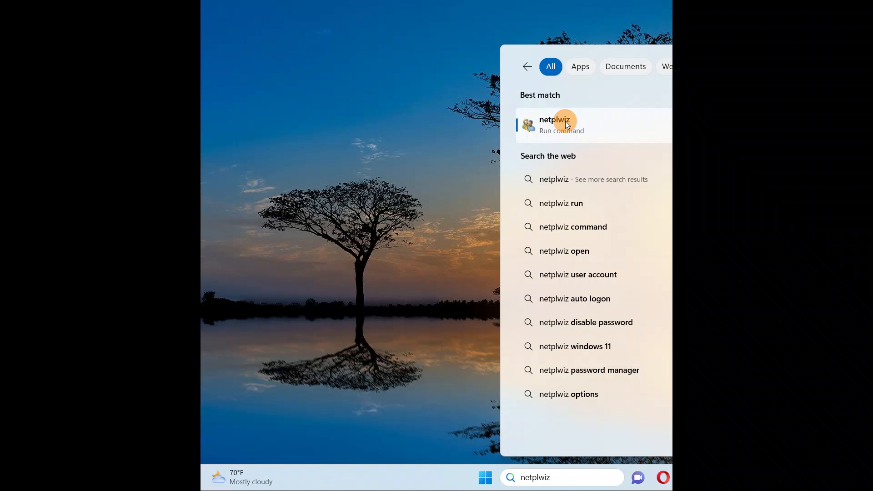
Untick "Users must enter a user name and password" and confirm the automatic sign-in password for Dell.
{"action": "left_click", "coordinate": [563, 124]}
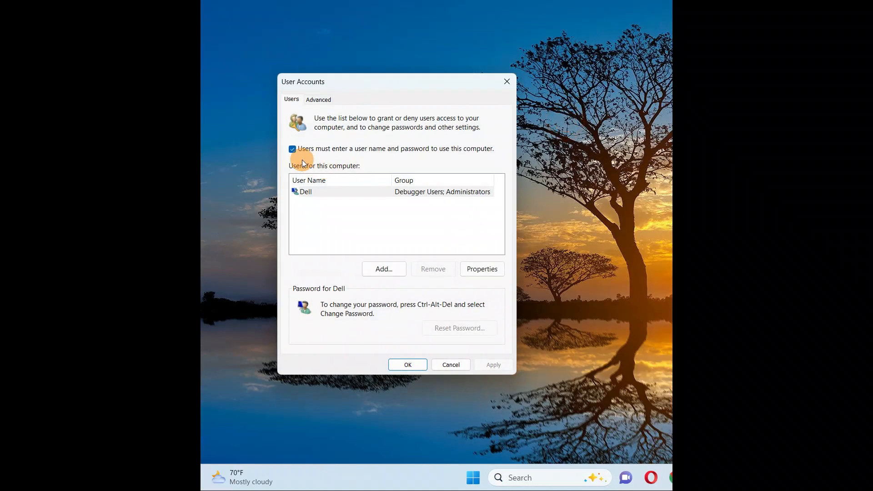
{"action": "mouse_move", "coordinate": [402, 157]}
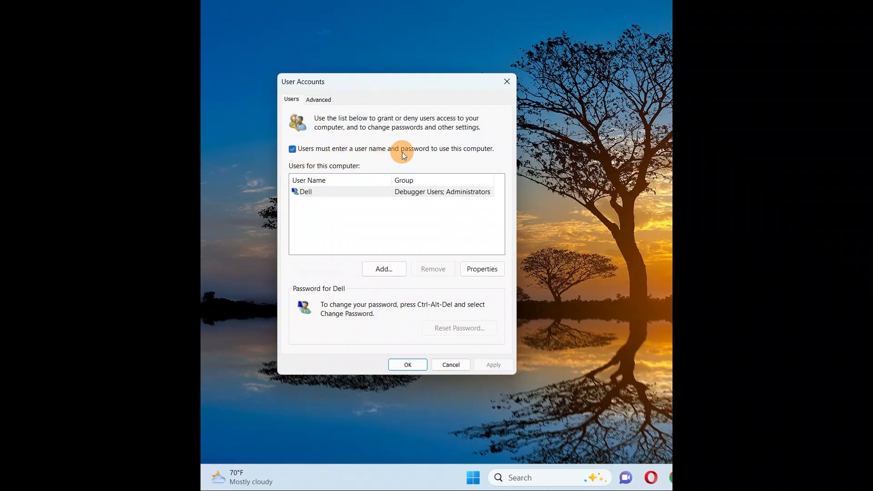
{"action": "mouse_move", "coordinate": [480, 157]}
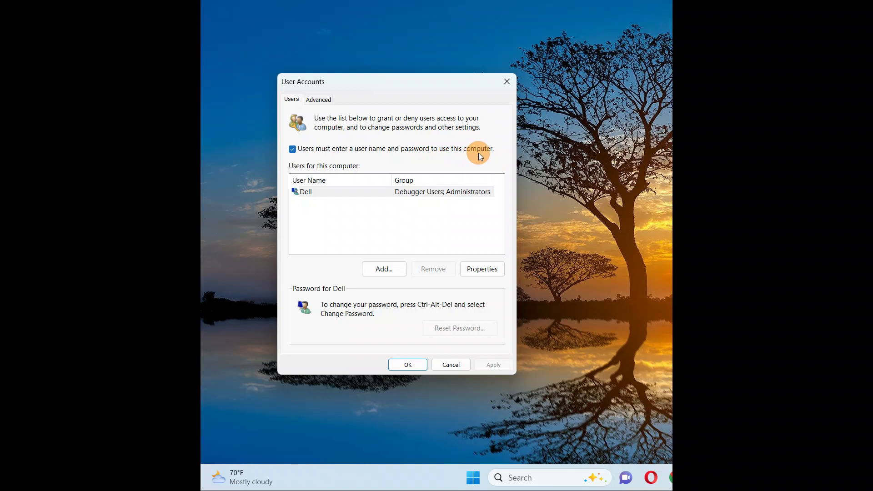
{"action": "left_click", "coordinate": [292, 149]}
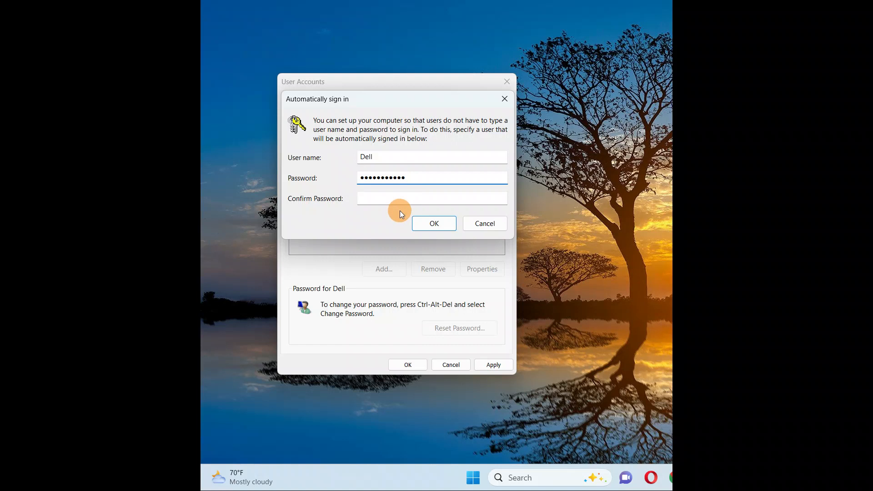
{"action": "type", "text": "•"}
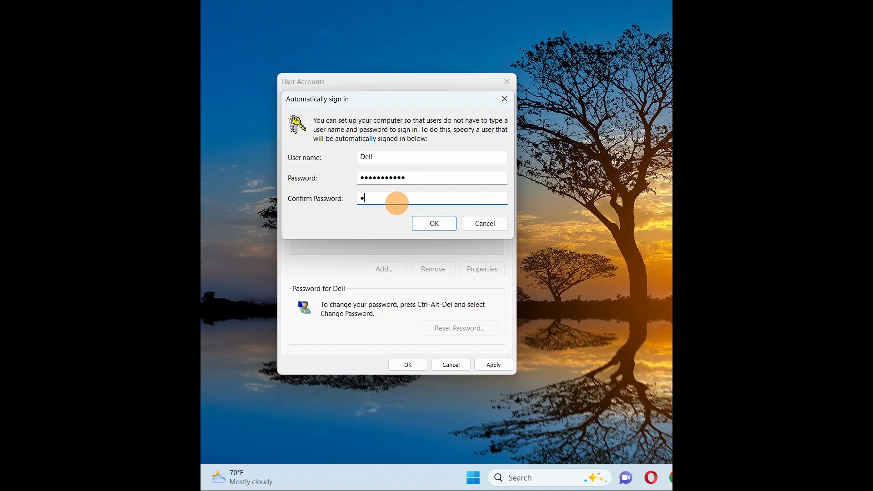
{"action": "type", "text": "••••"}
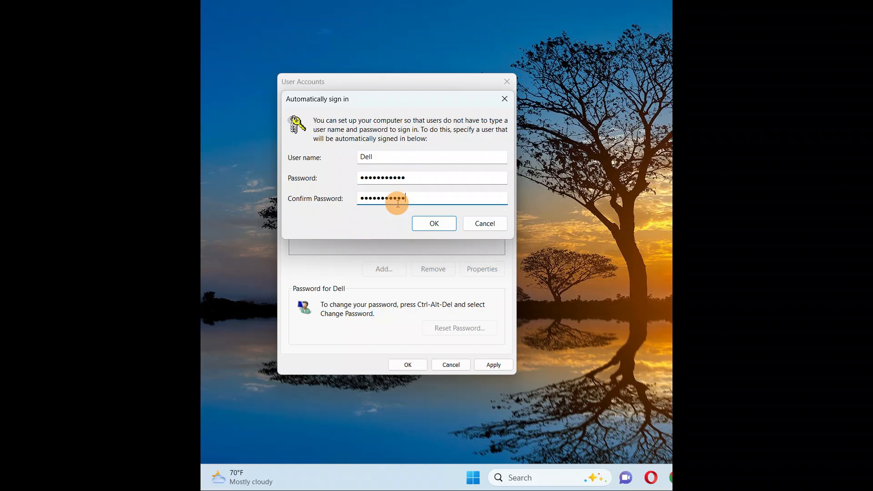
{"action": "left_click", "coordinate": [434, 224]}
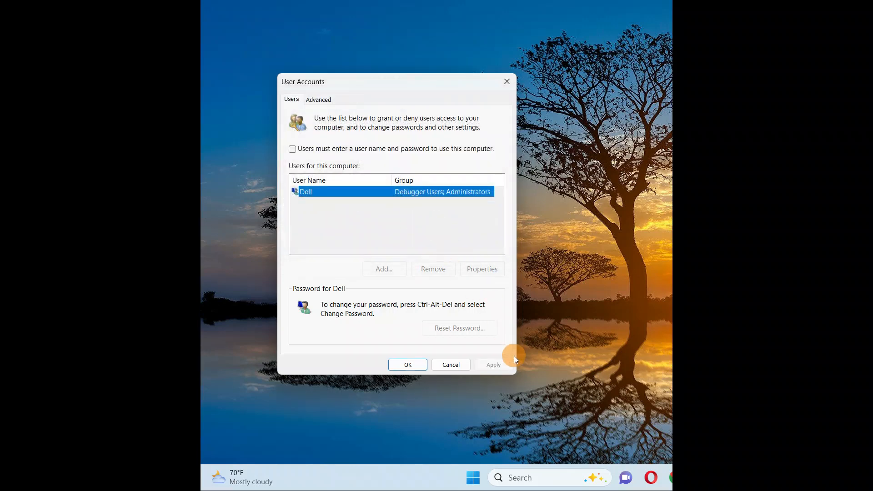